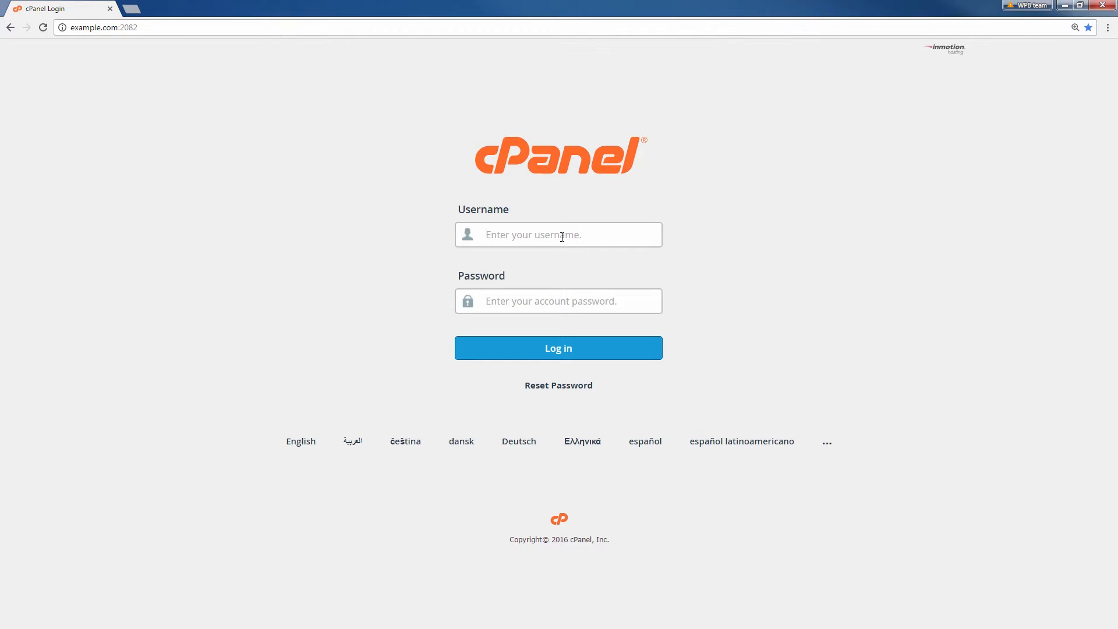
# Step: Sign in to cPanel with username 'example' and its password to reach the dashboard
pyautogui.click(558, 234)
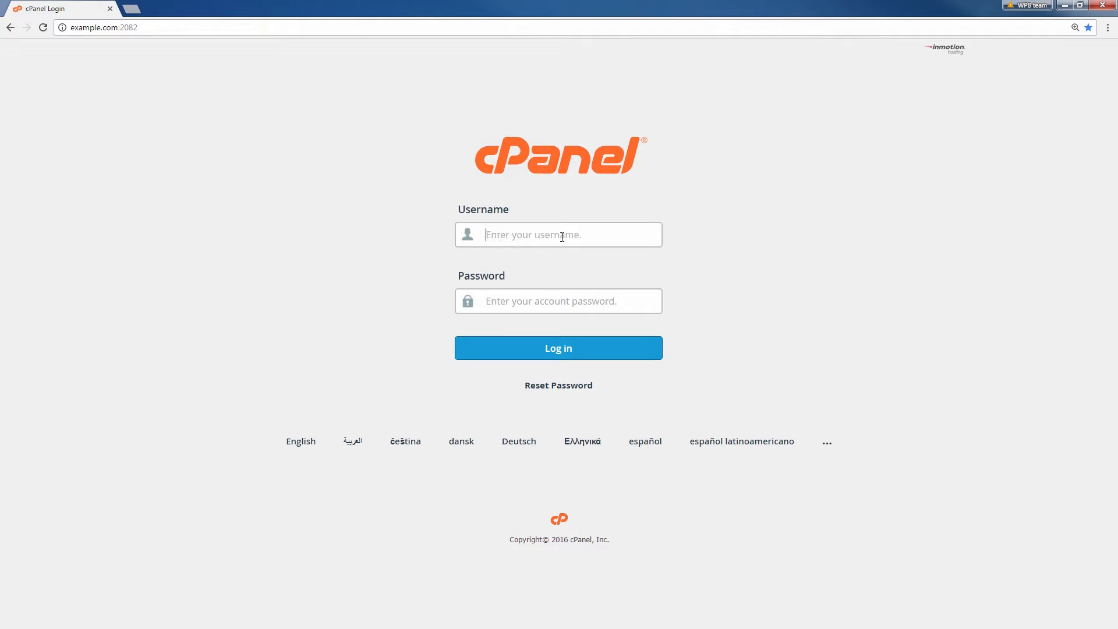
pyautogui.write('example')
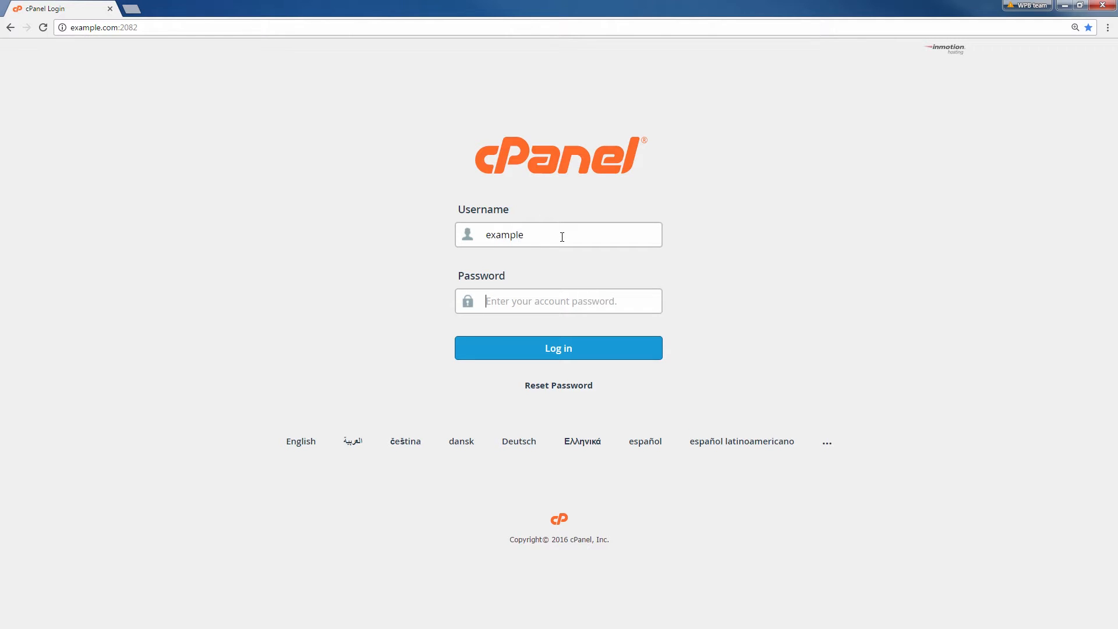
pyautogui.write('password')
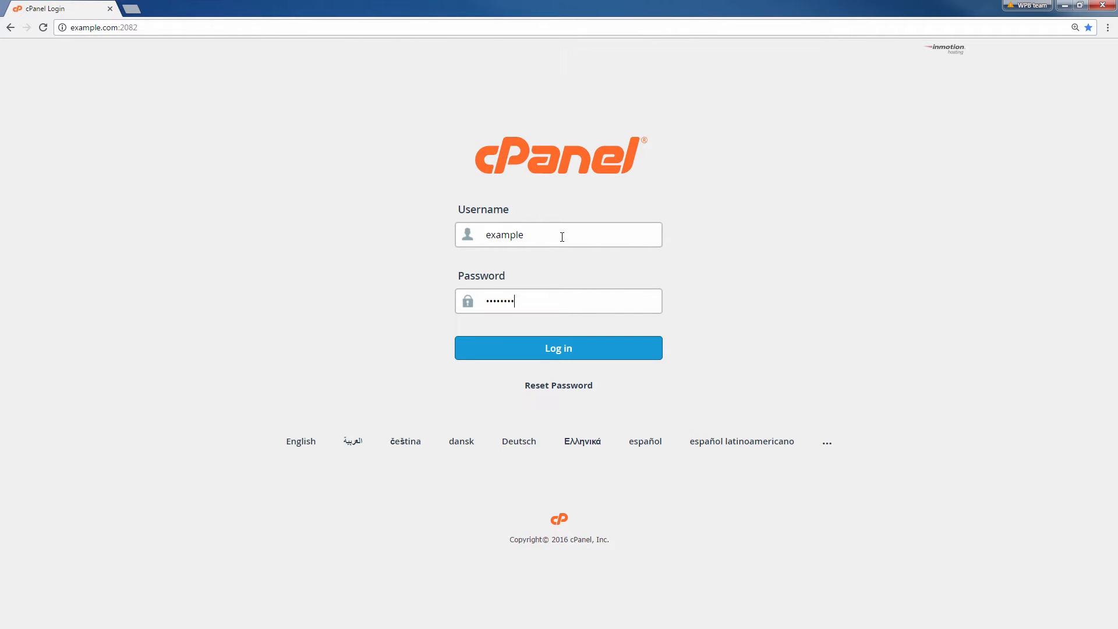
pyautogui.click(558, 349)
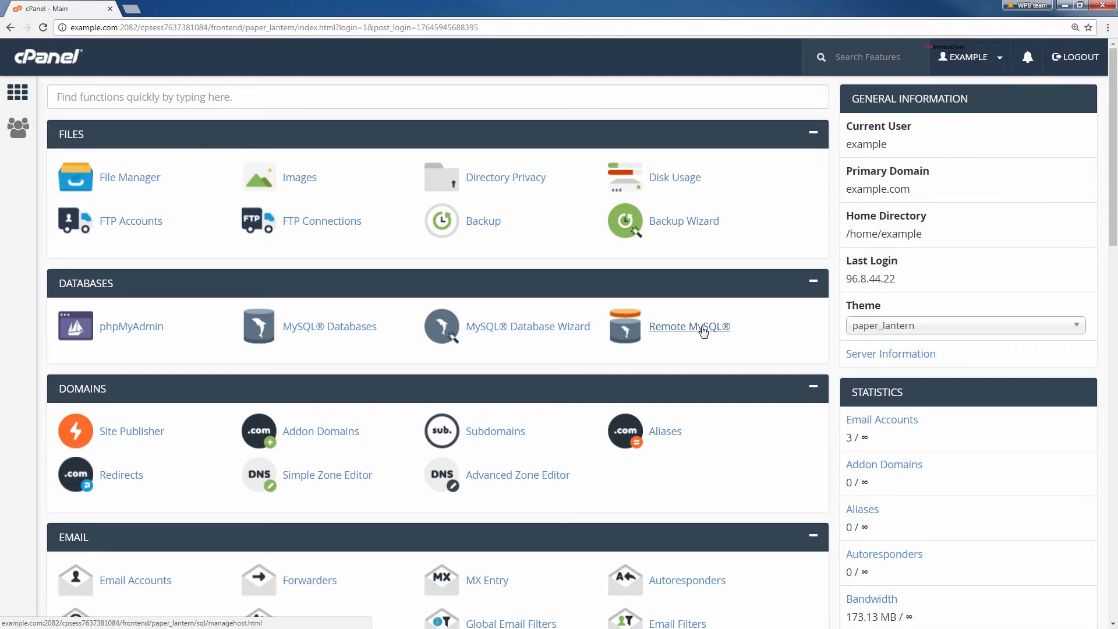
# Step: Go to Remote MySQL and enter 123.45.67.89 as a new access host
pyautogui.click(688, 326)
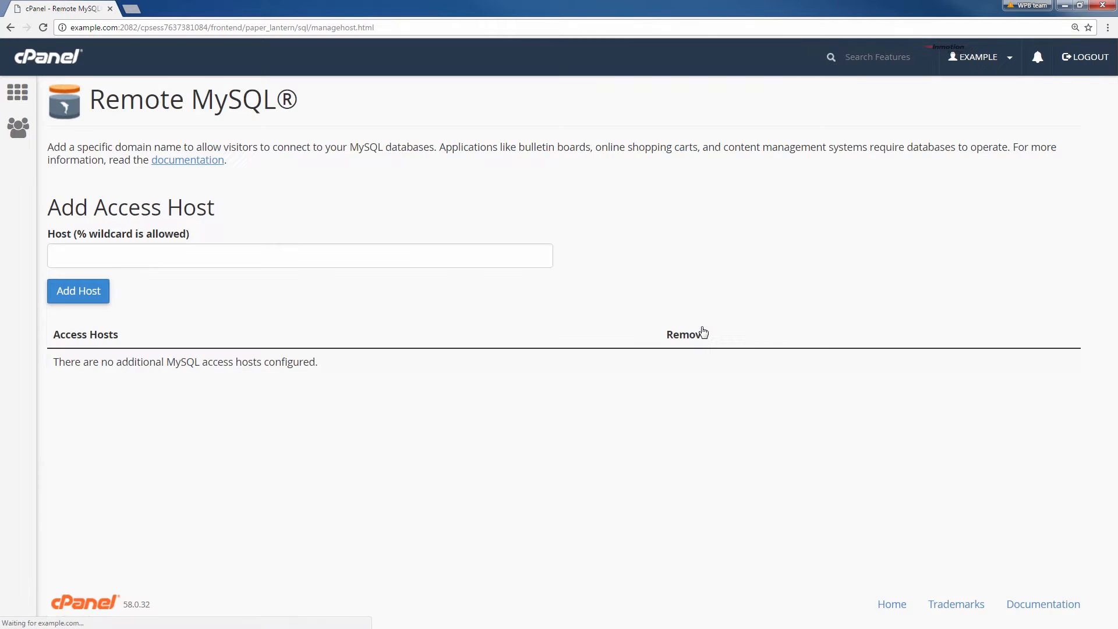
pyautogui.moveTo(479, 314)
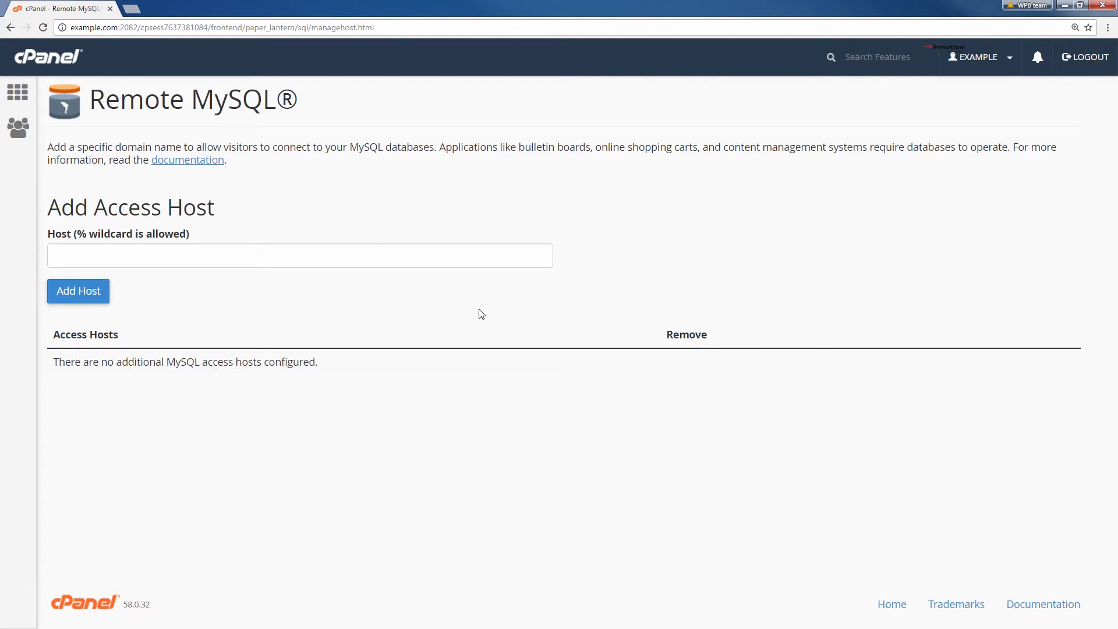
pyautogui.moveTo(447, 311)
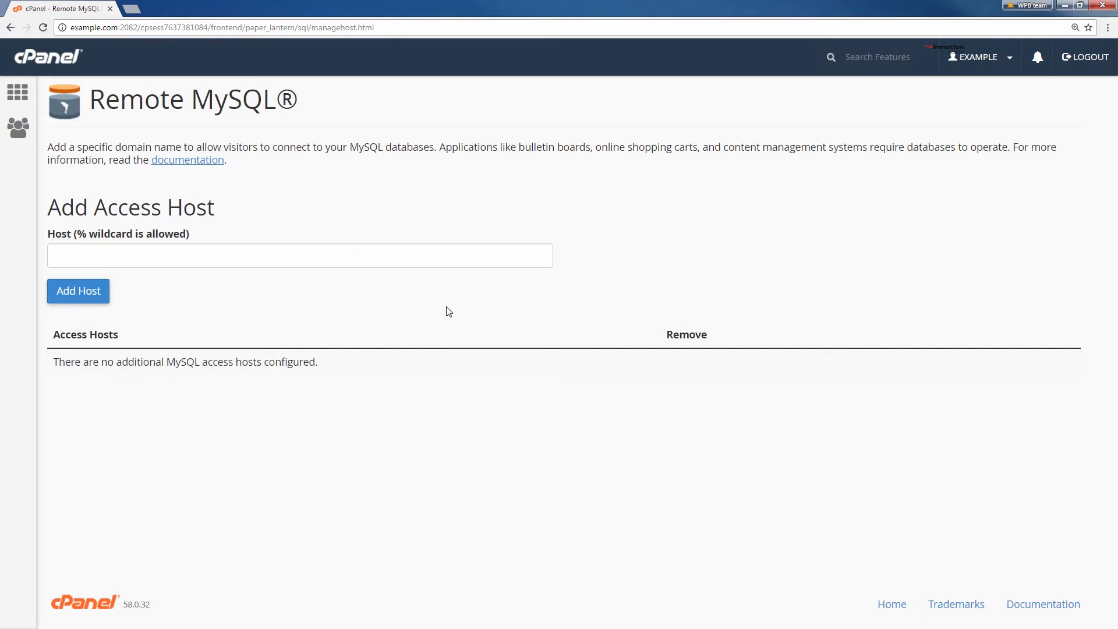
pyautogui.click(299, 255)
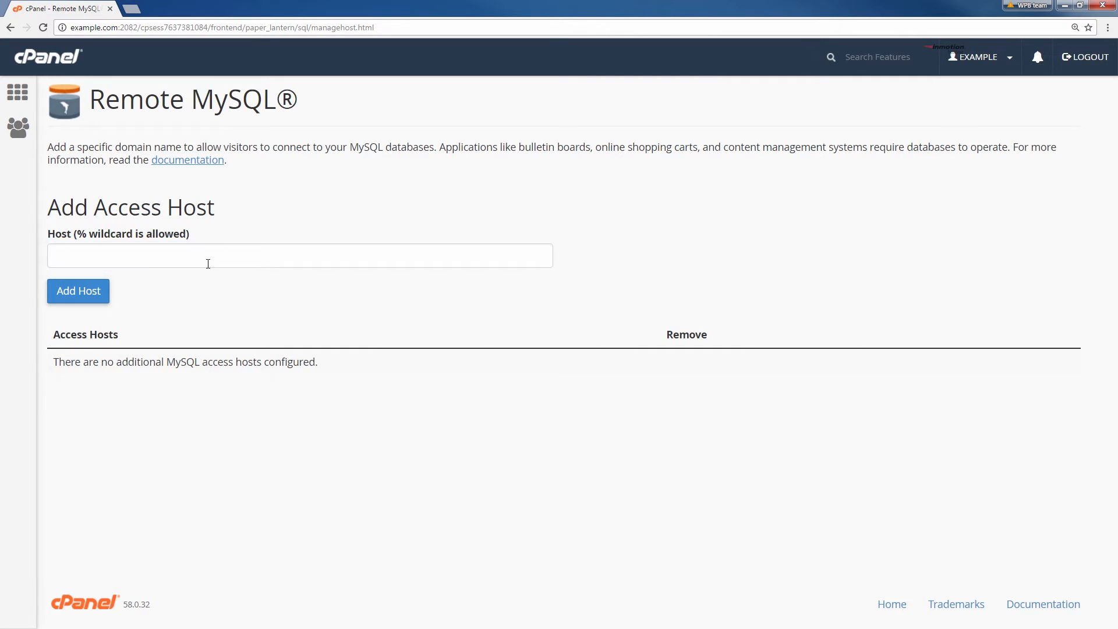
pyautogui.moveTo(237, 303)
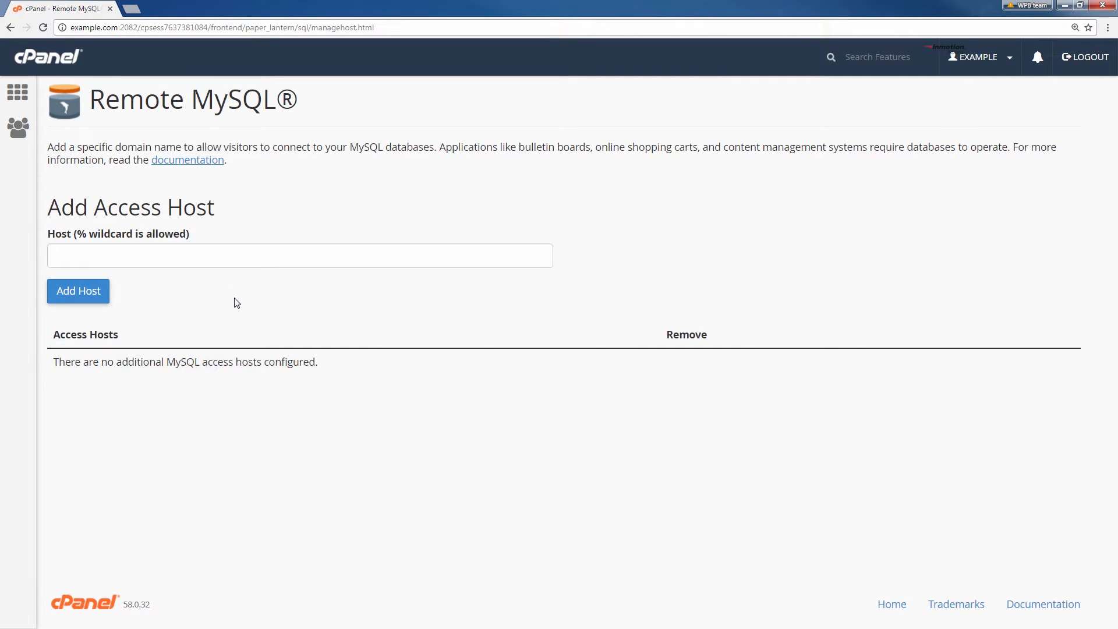
pyautogui.write('123.45.67.89')
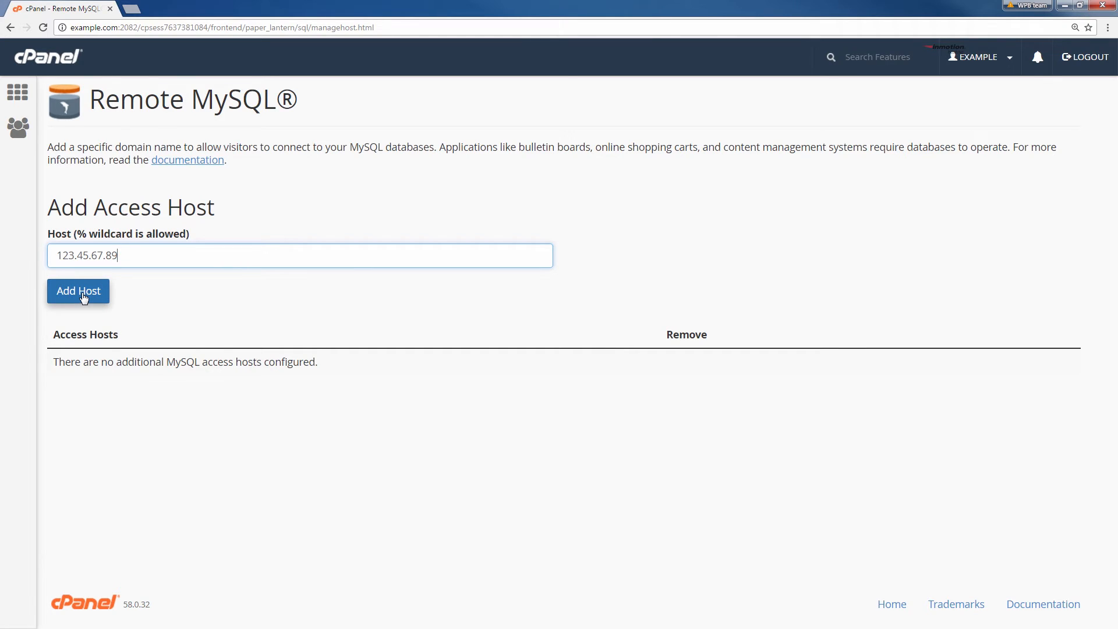
# Step: Add host 123.45.67.89 to the access list and select its address in the success message
pyautogui.click(78, 291)
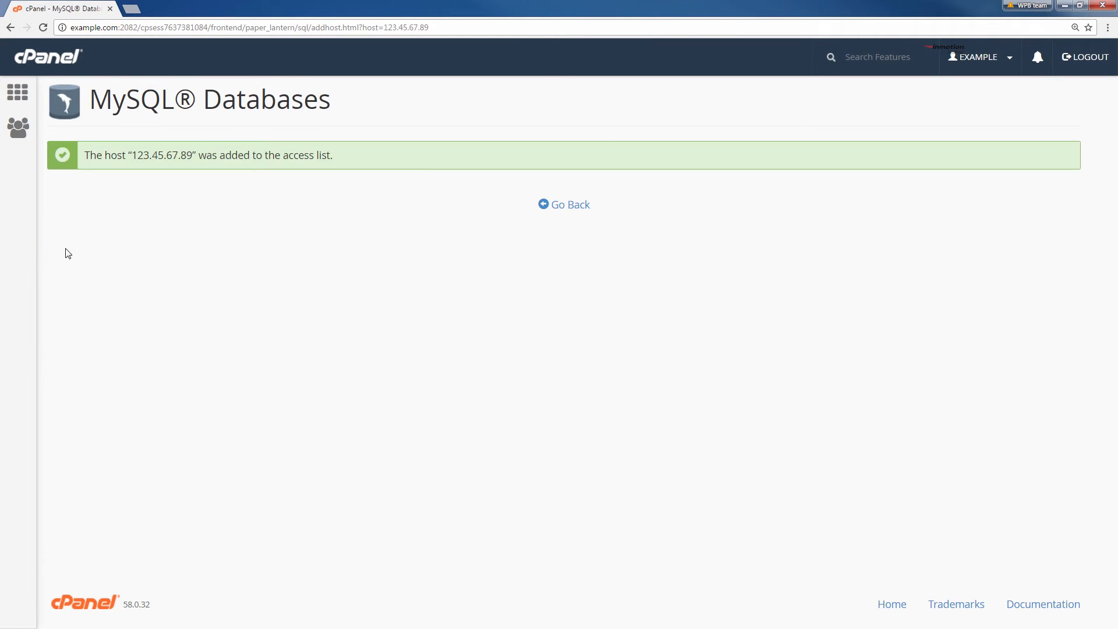
pyautogui.moveTo(183, 167)
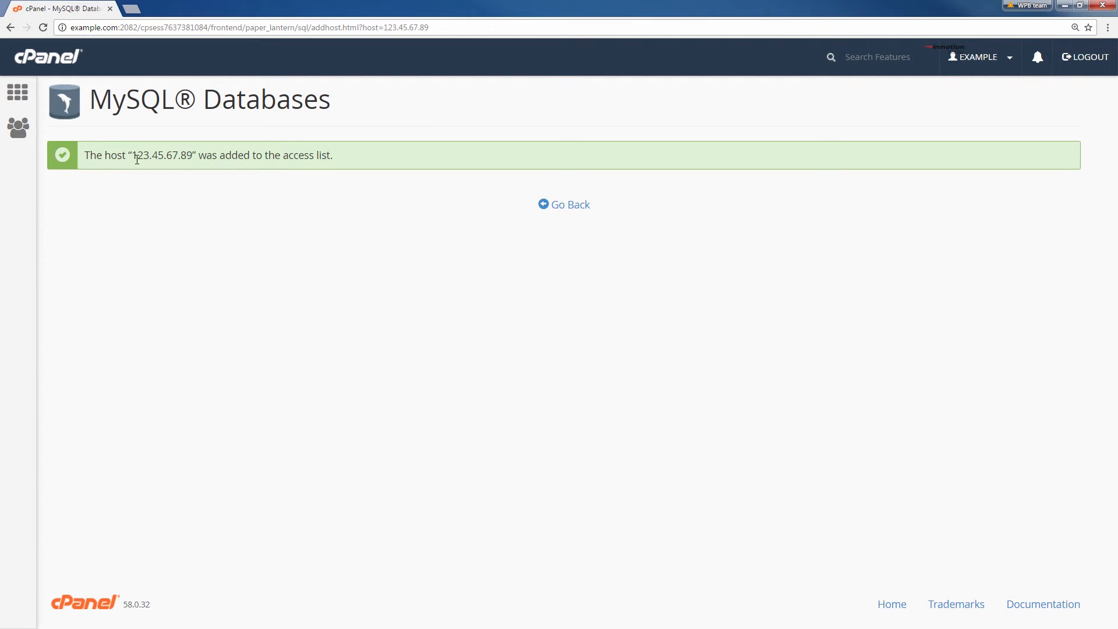
pyautogui.doubleClick(161, 155)
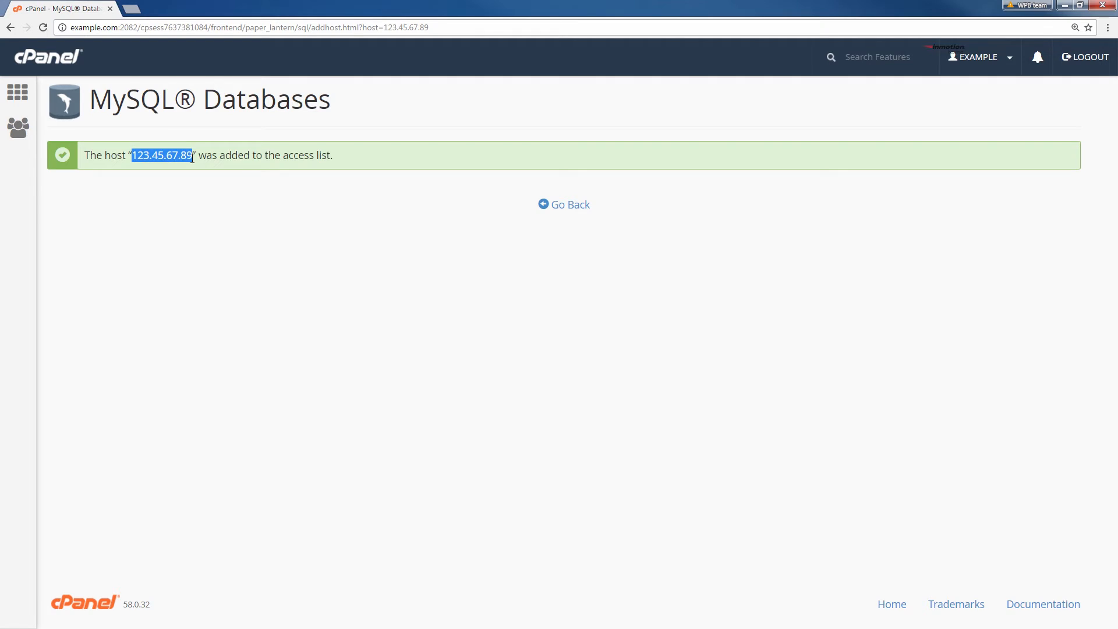
pyautogui.moveTo(424, 240)
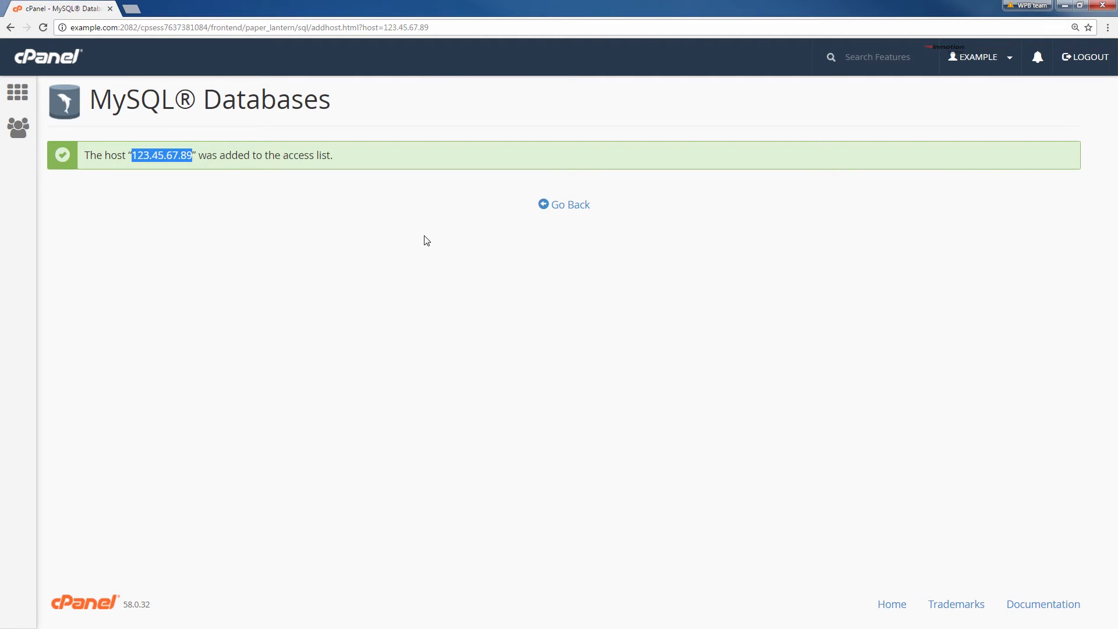
pyautogui.moveTo(244, 182)
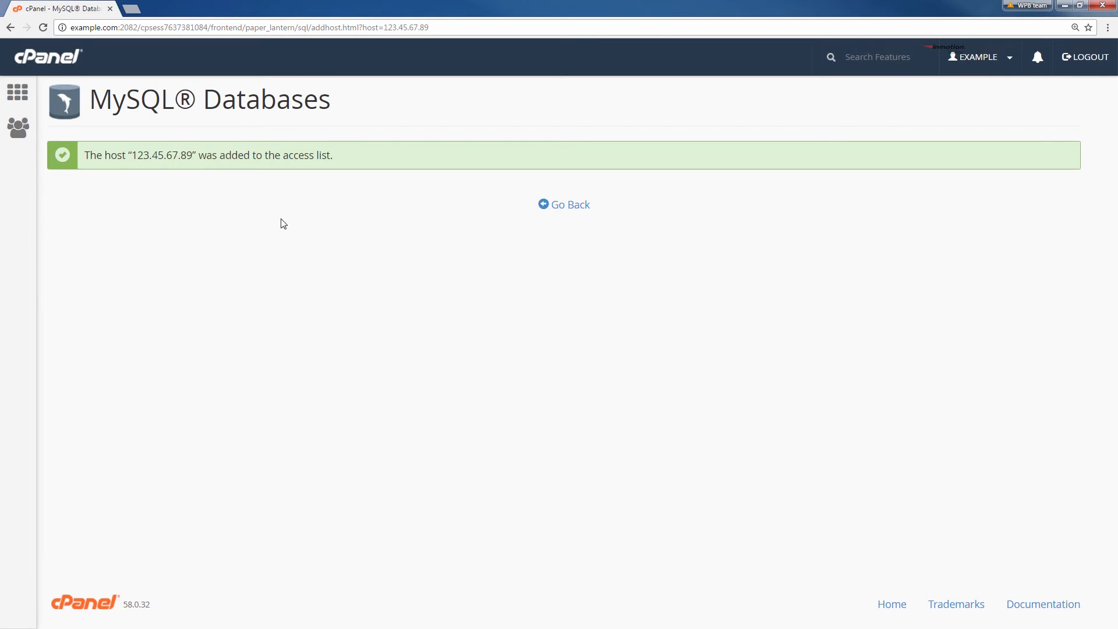
pyautogui.moveTo(564, 205)
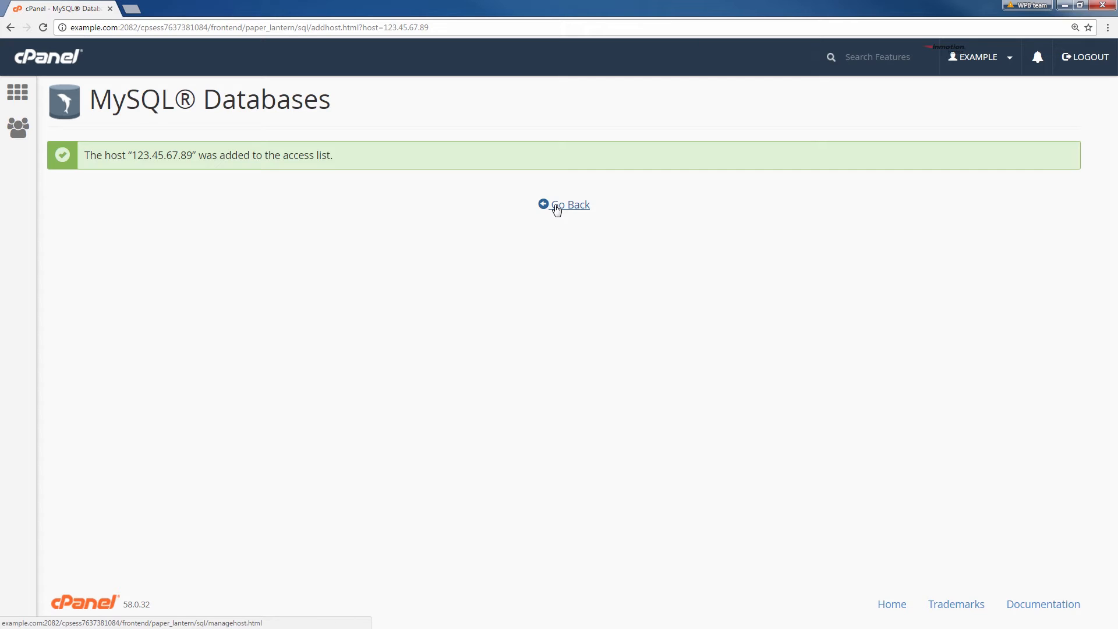
# Step: Return to the access hosts list and start deleting host 123.45.67.89
pyautogui.click(570, 205)
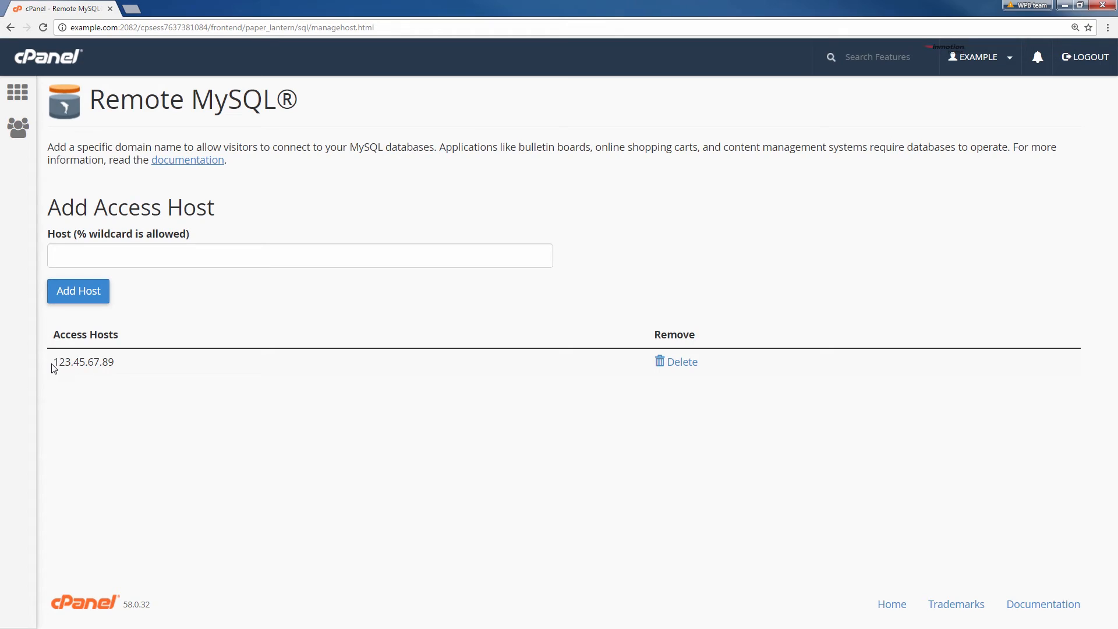
pyautogui.doubleClick(81, 361)
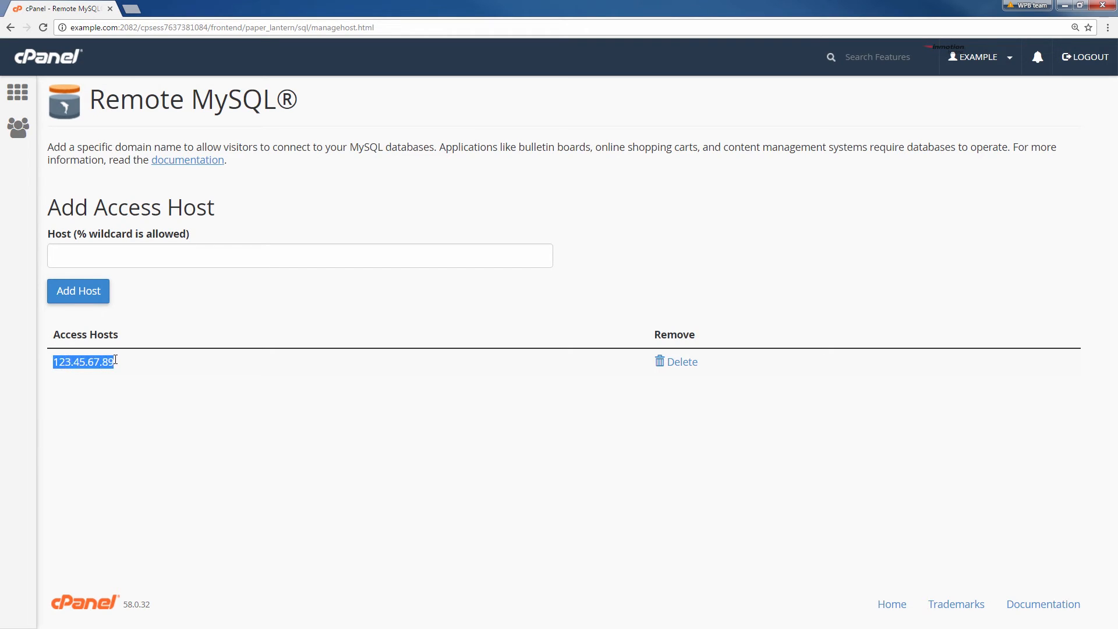
pyautogui.moveTo(255, 411)
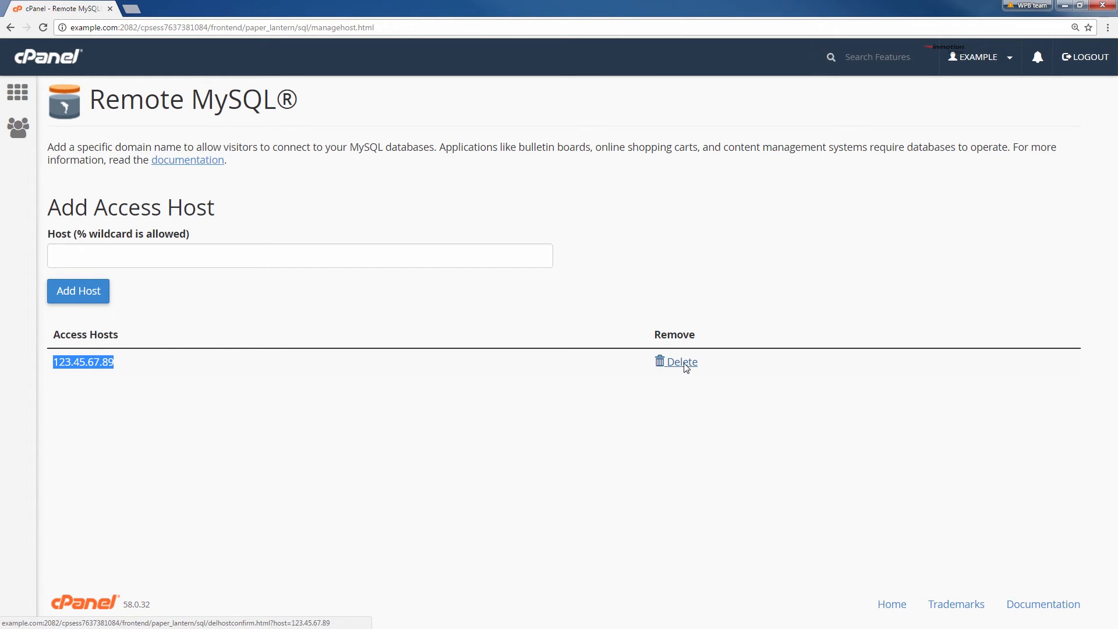
pyautogui.click(681, 361)
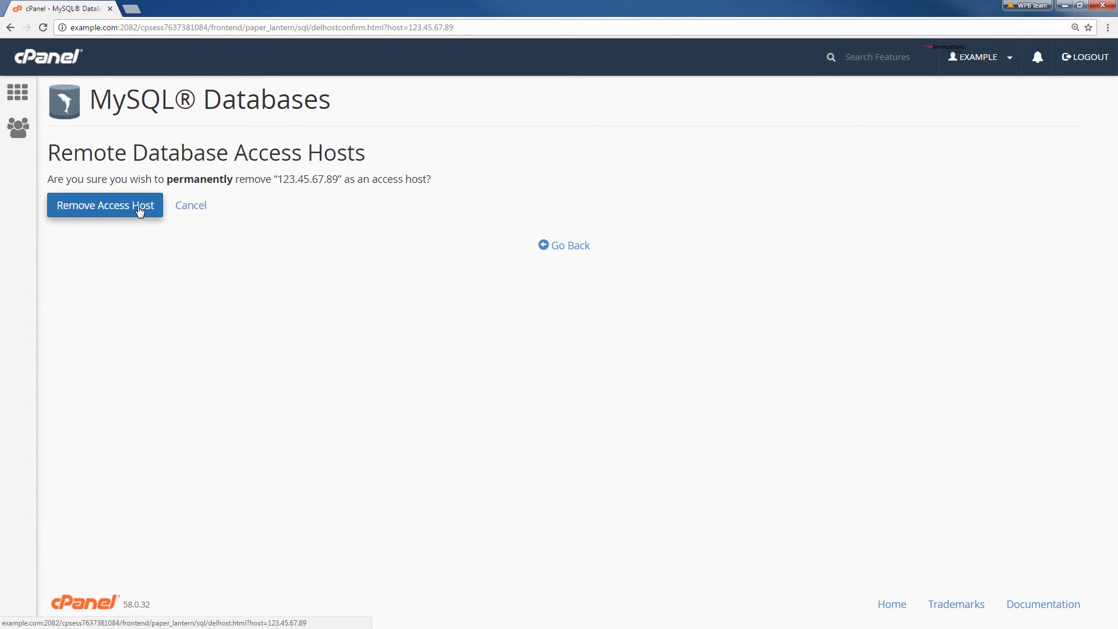